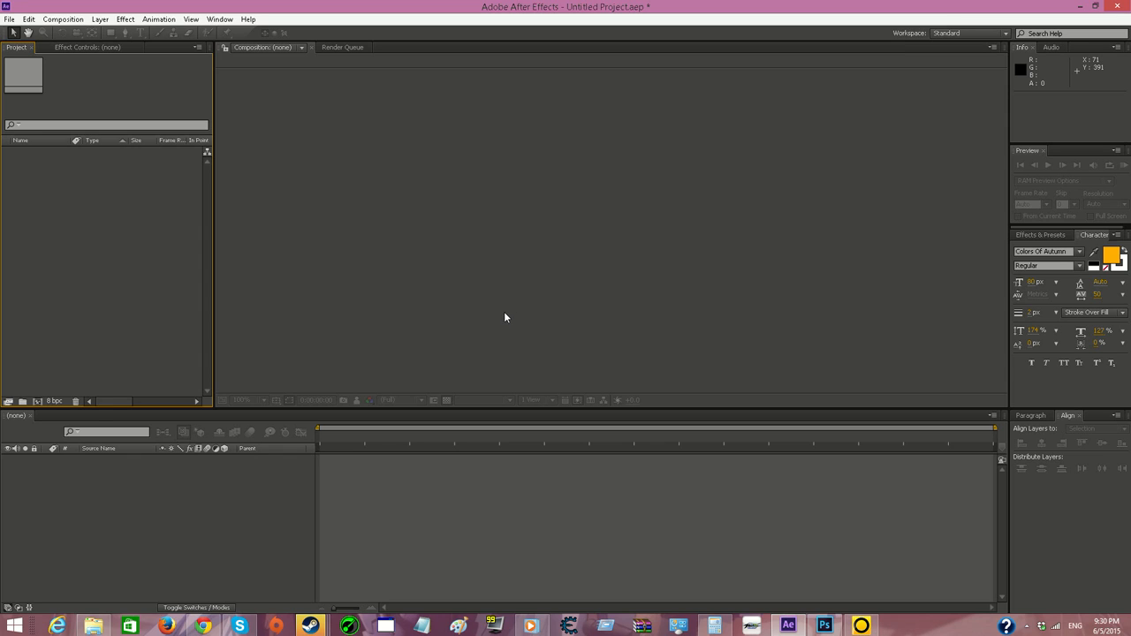
pyautogui.moveTo(350, 155)
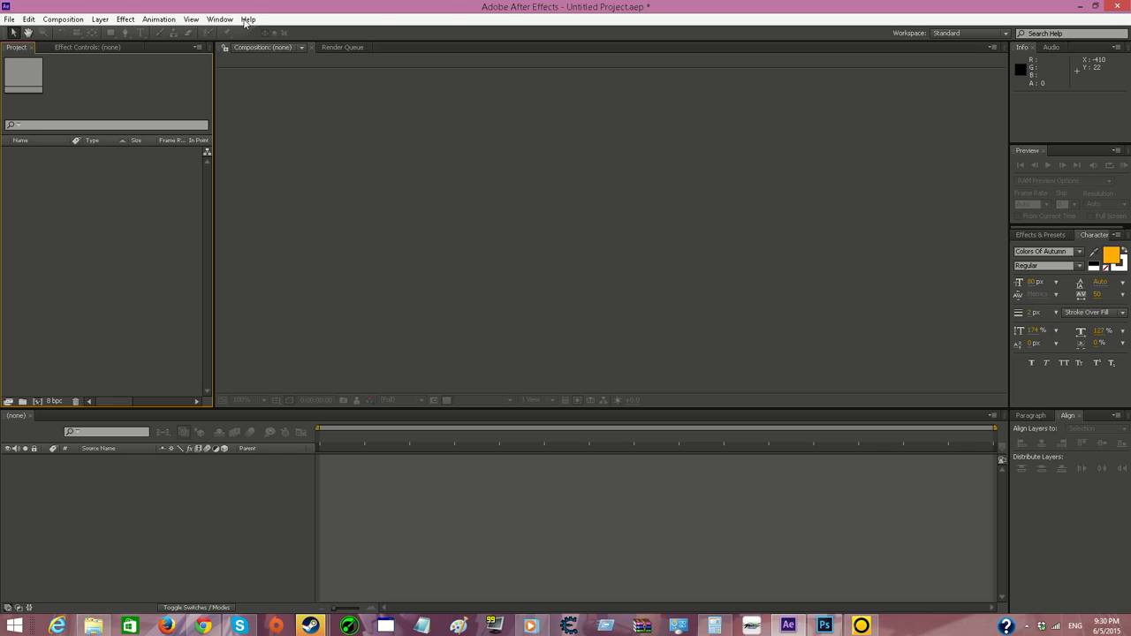
pyautogui.moveTo(26, 32)
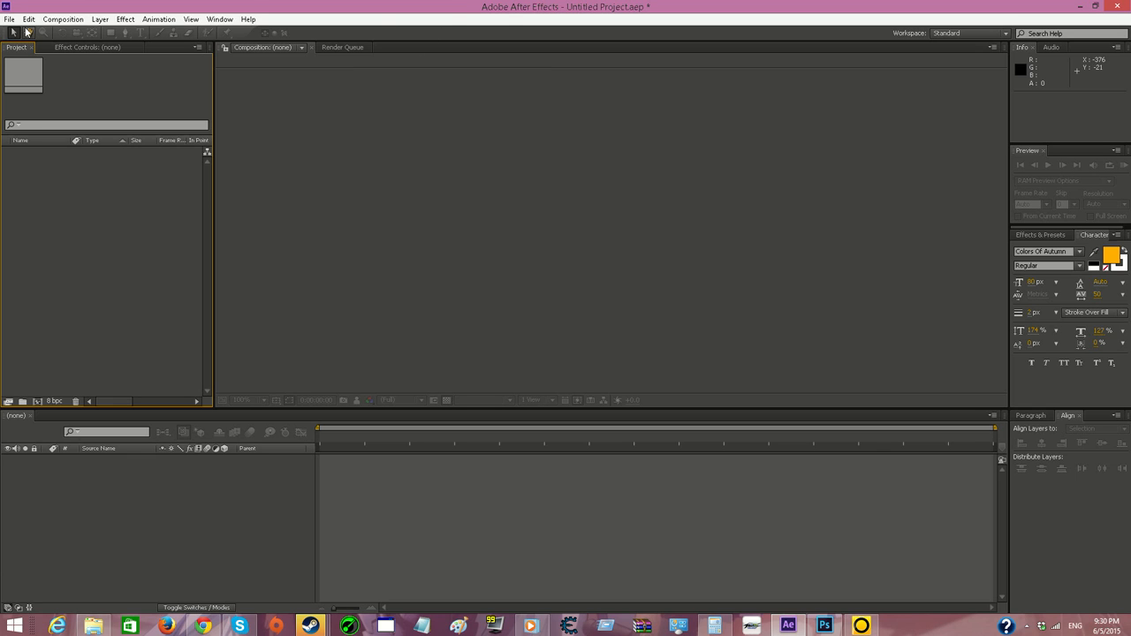
# Import the purple space PNG from the Desktop and create a composition from it
pyautogui.click(9, 18)
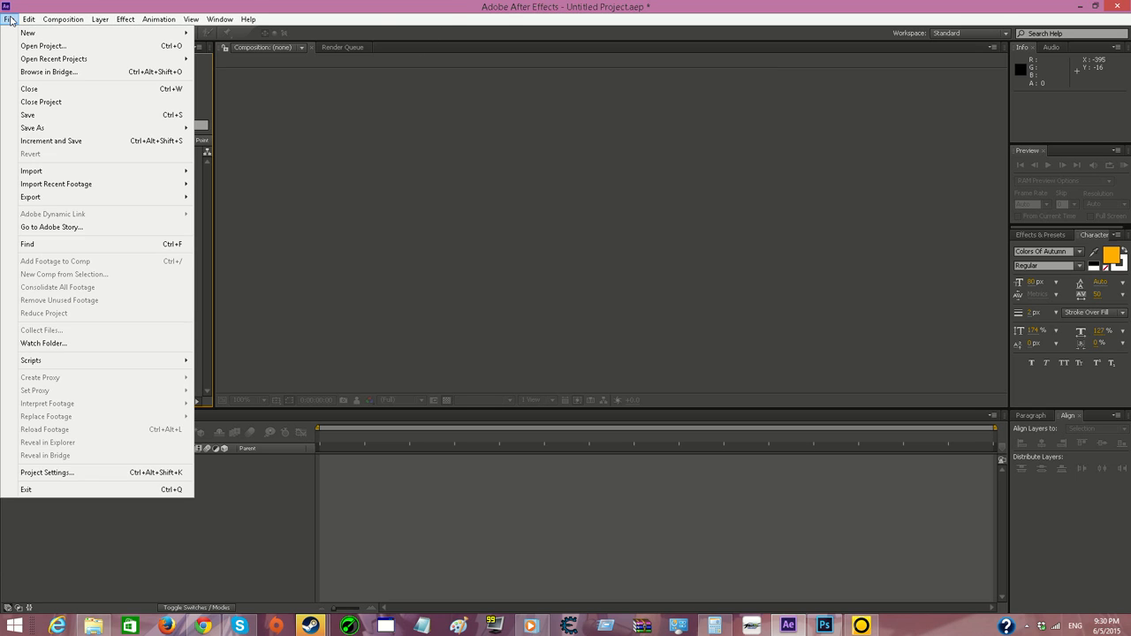
pyautogui.click(32, 169)
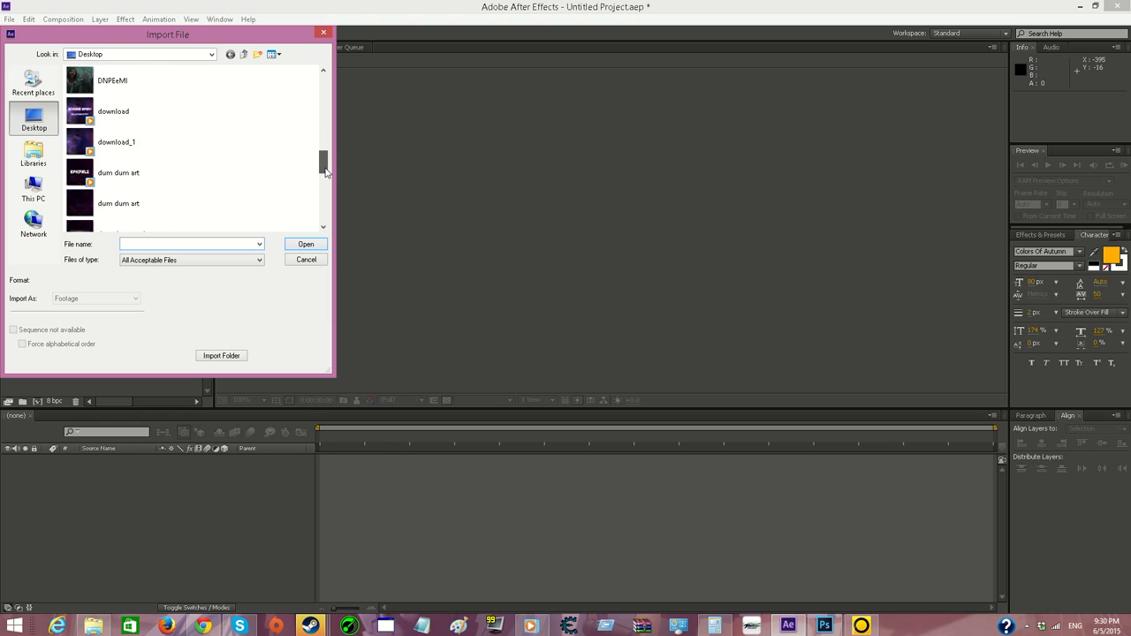
pyautogui.click(118, 203)
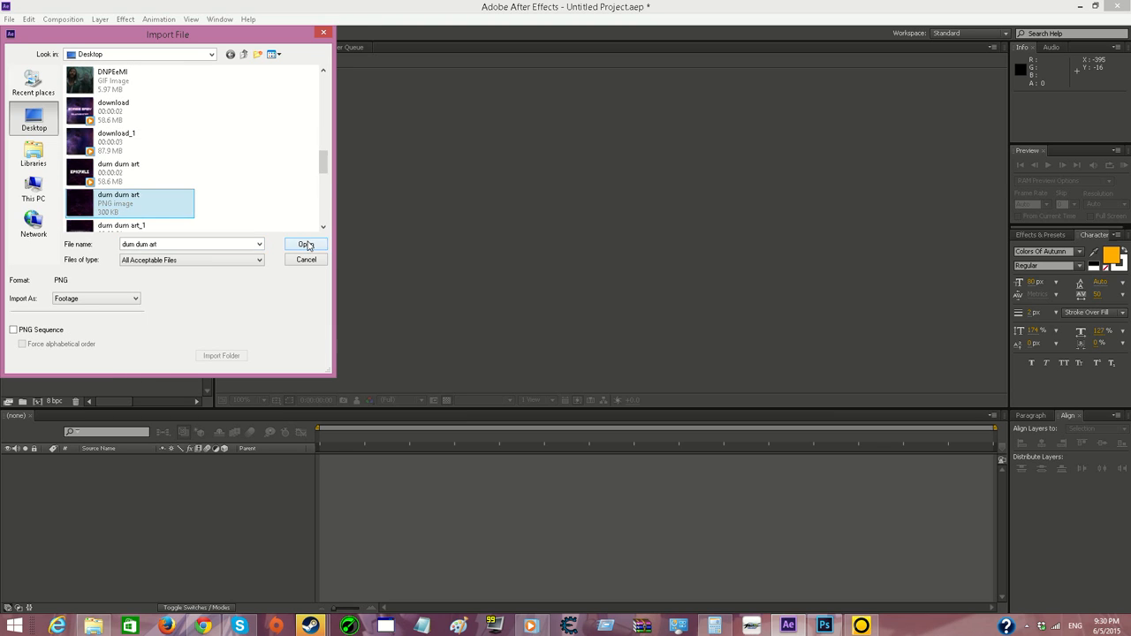
pyautogui.click(306, 244)
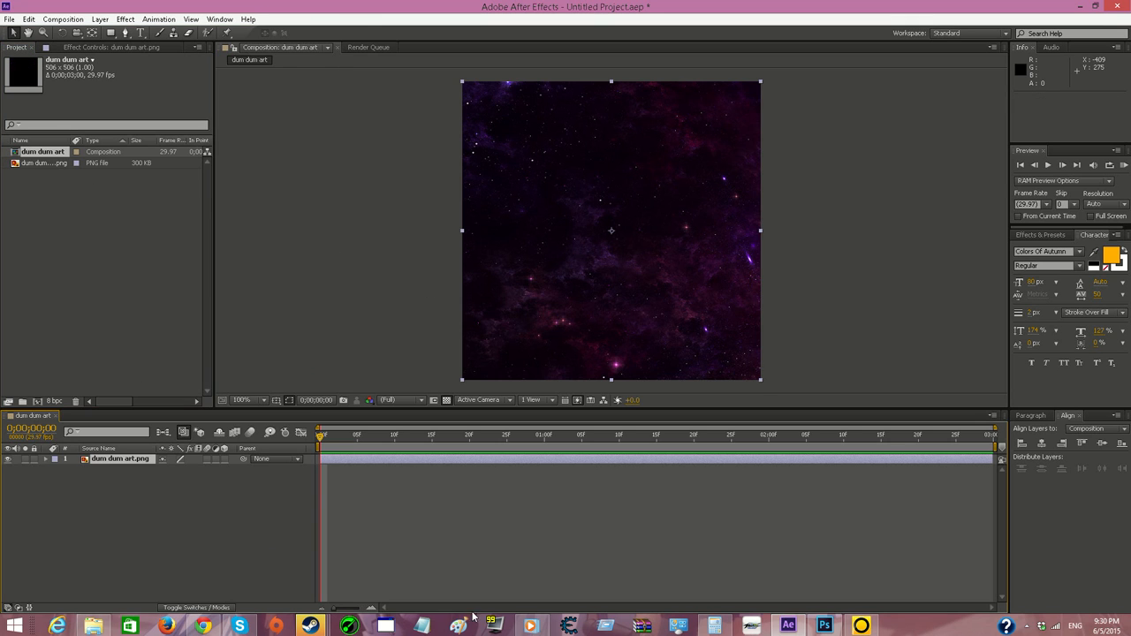
pyautogui.moveTo(583, 390)
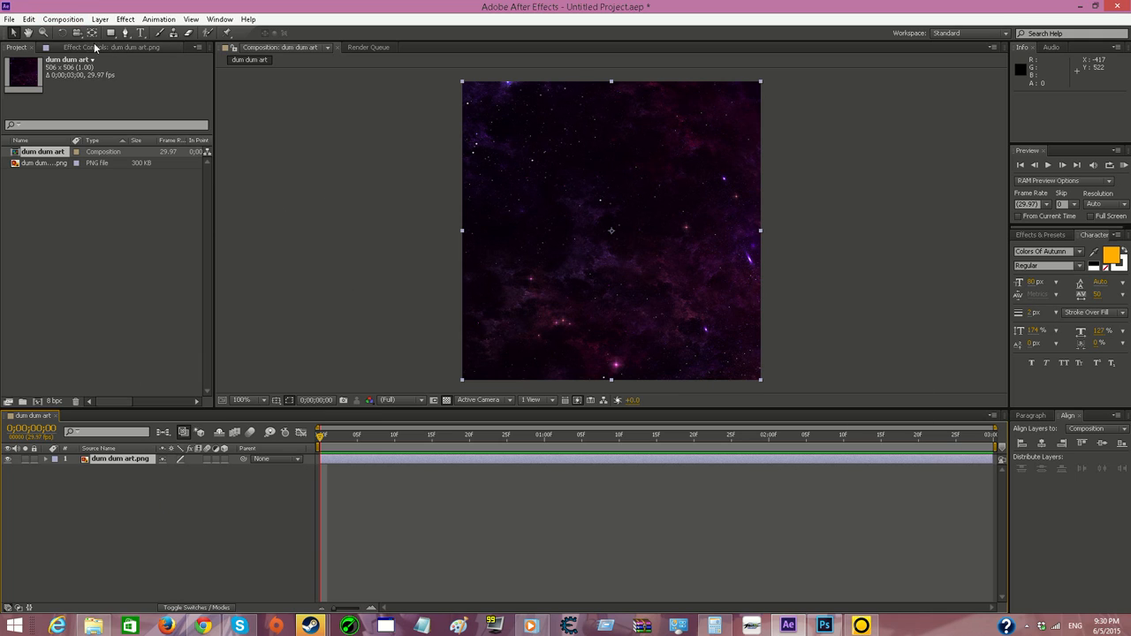
# Add a comp-sized black solid layer above the space image
pyautogui.click(99, 18)
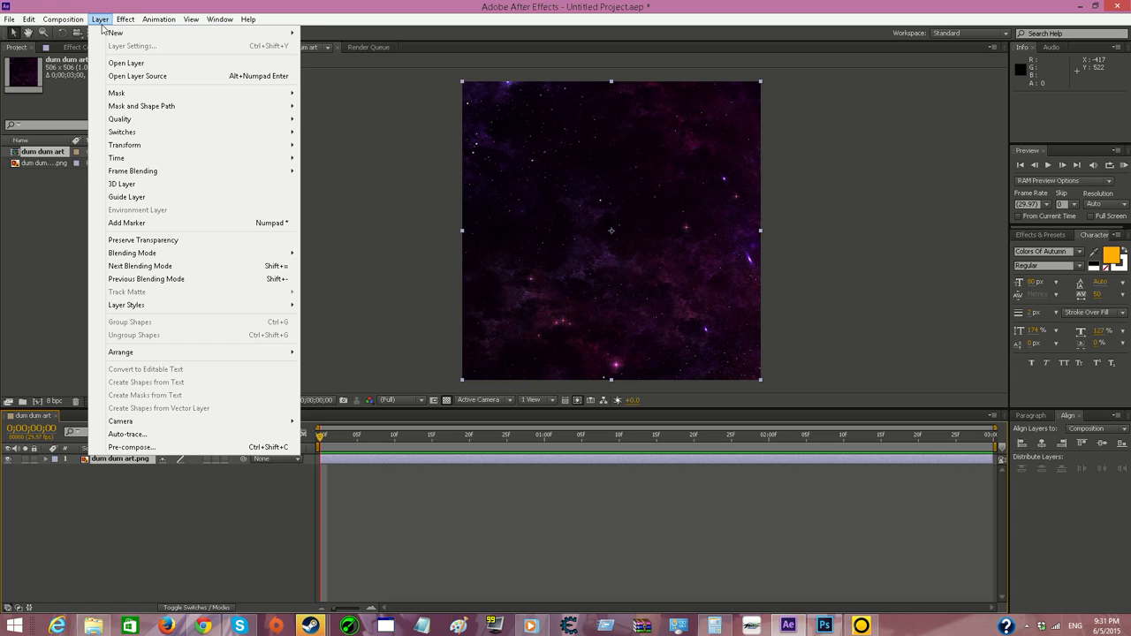
pyautogui.click(115, 32)
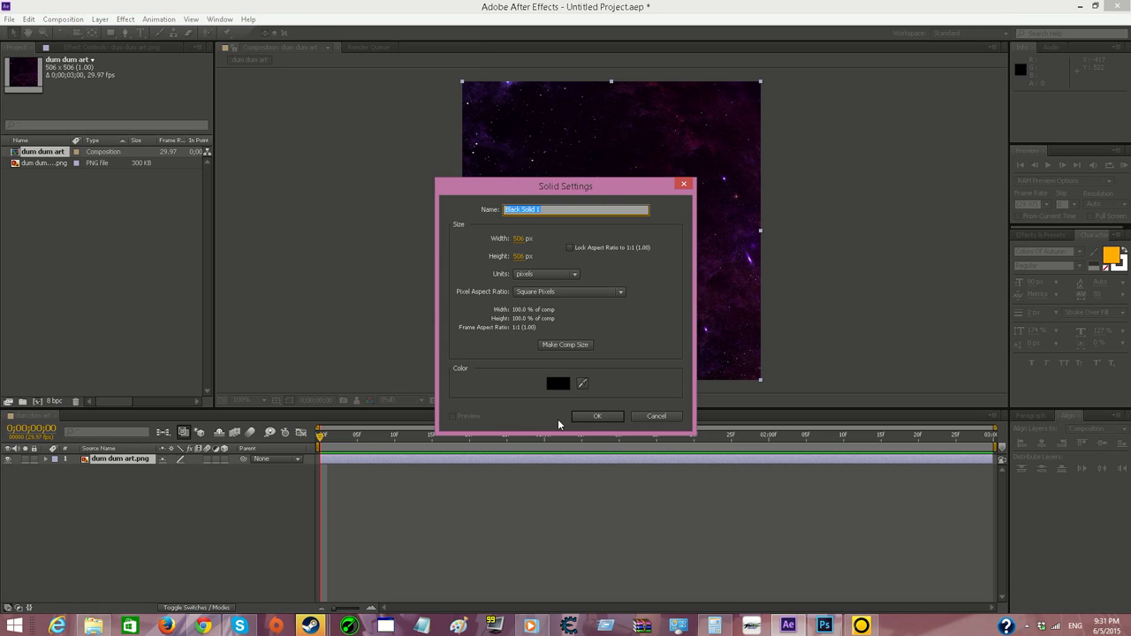
pyautogui.click(597, 417)
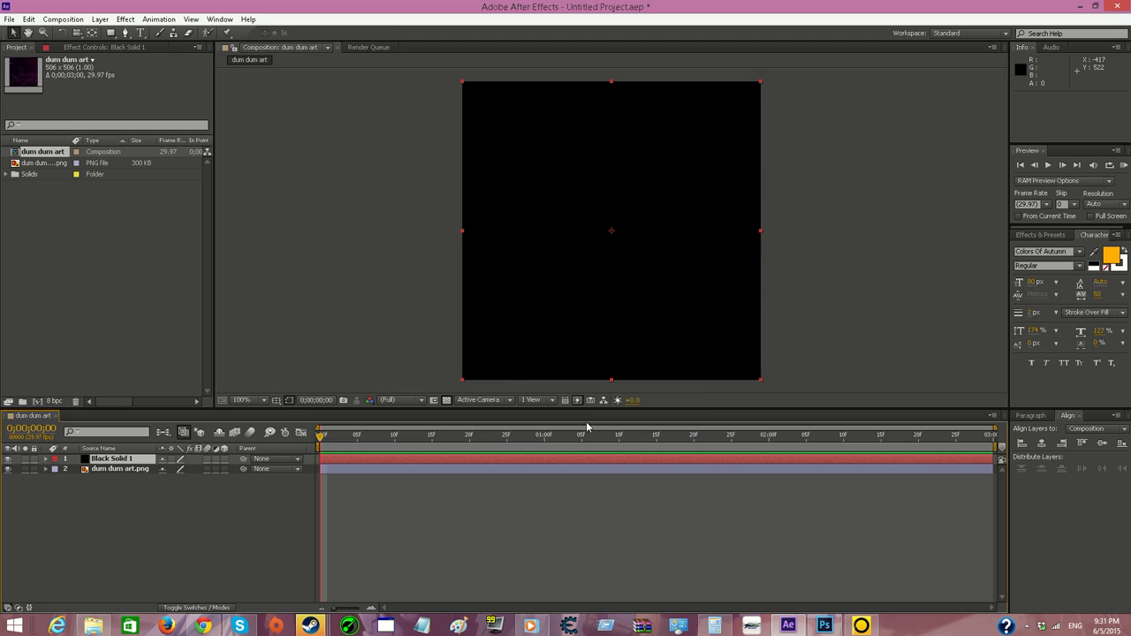
# Apply CC Particle World to the solid and turn off its Grid and Horizon guides
pyautogui.click(124, 18)
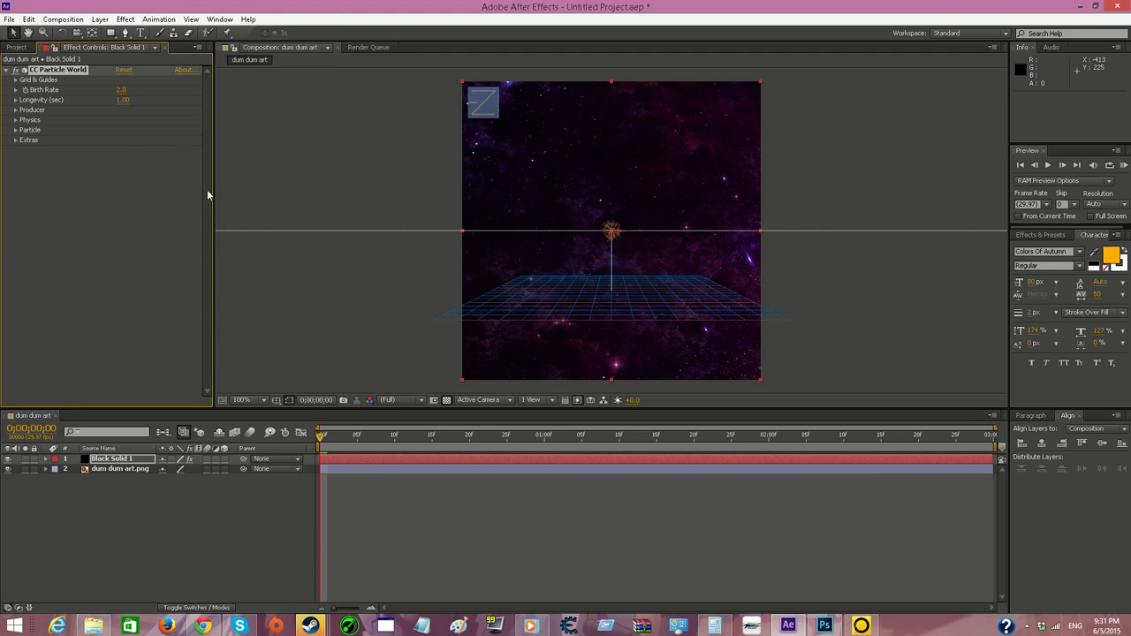
pyautogui.click(16, 80)
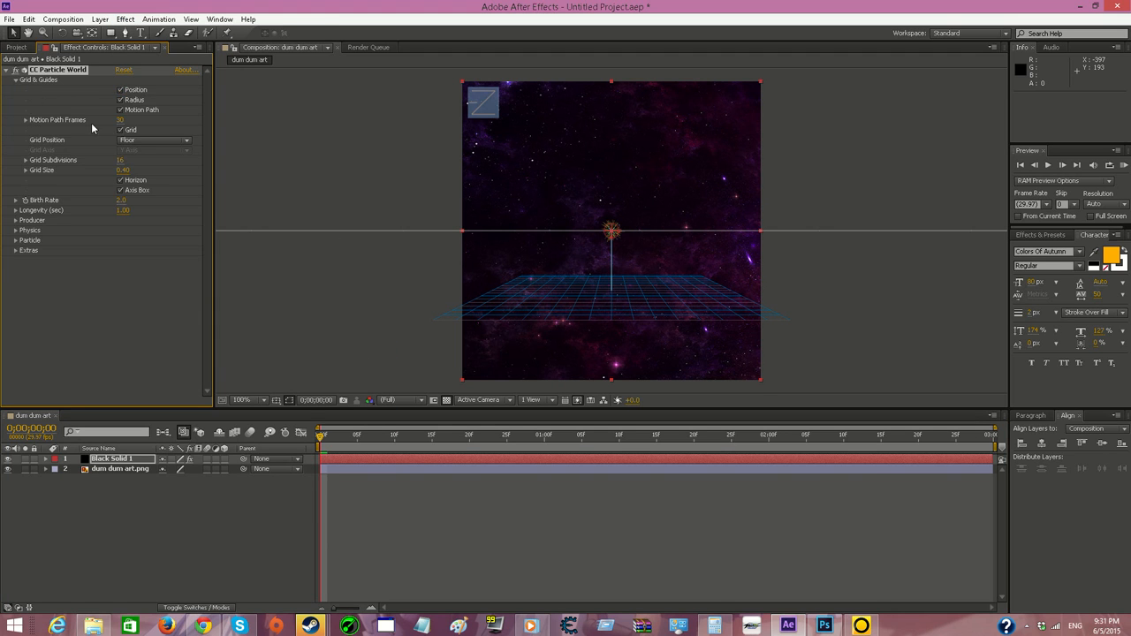
pyautogui.click(120, 131)
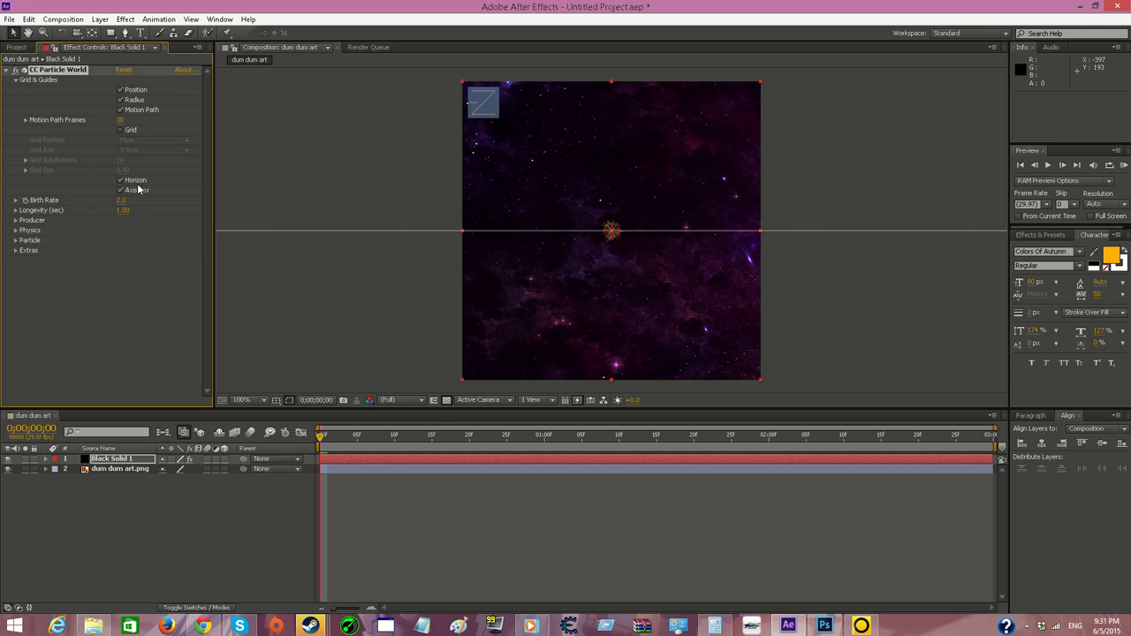
pyautogui.click(120, 190)
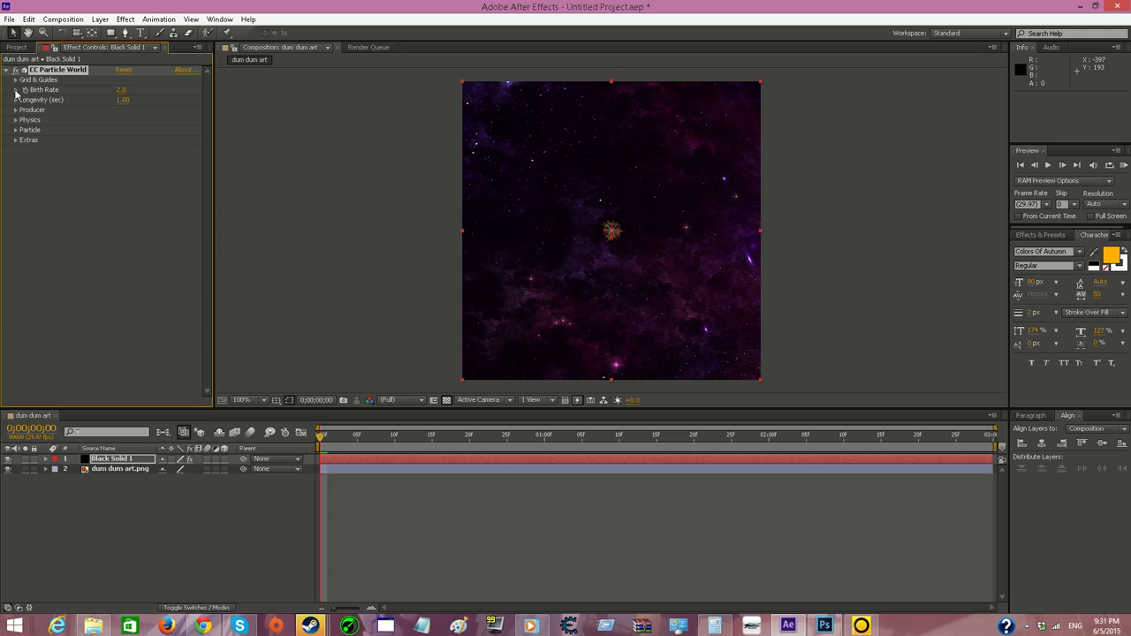
# Expand the Producer settings to enlarge the emitter's Radius X, Y and Z
pyautogui.click(16, 109)
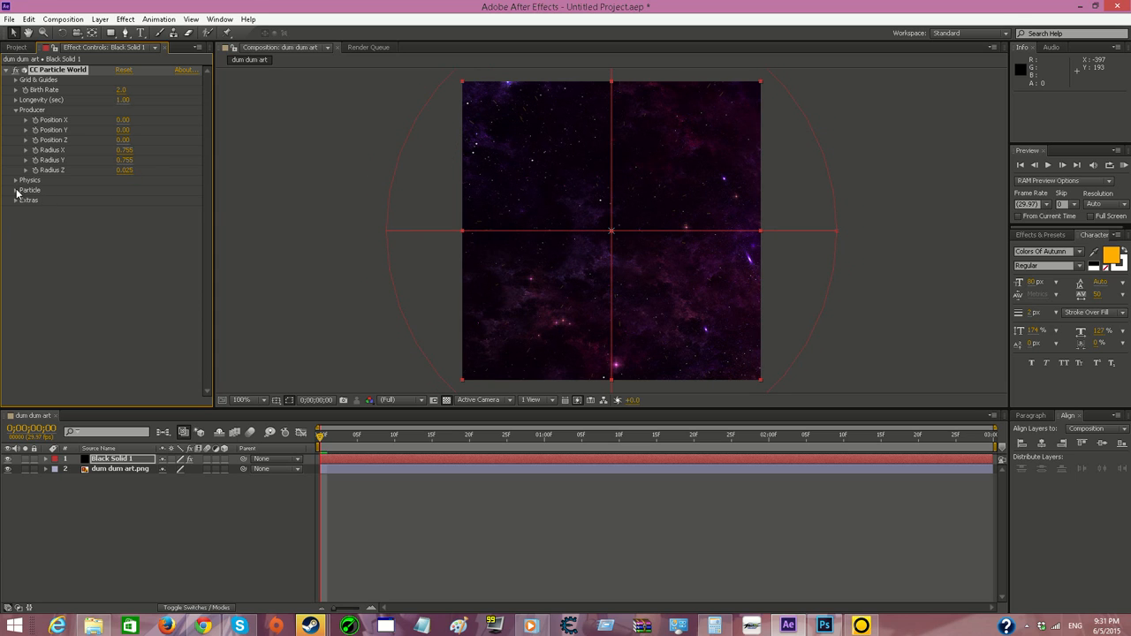
# Set Particle Type to Star with a small 1.2 size so tiny stars scatter across the image
pyautogui.click(157, 200)
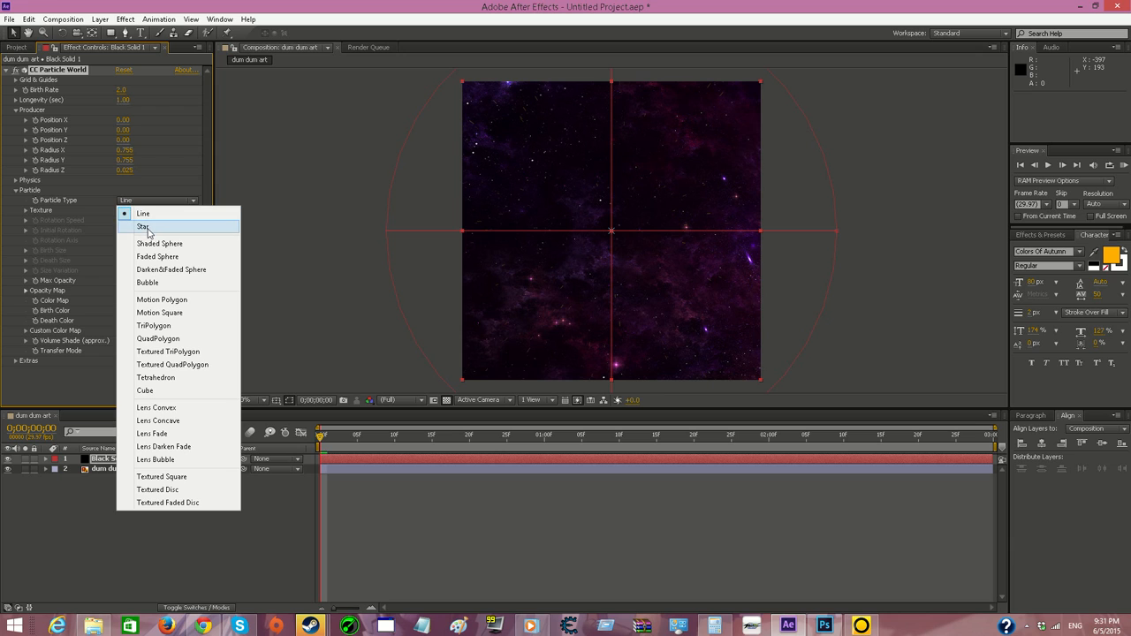
pyautogui.click(142, 226)
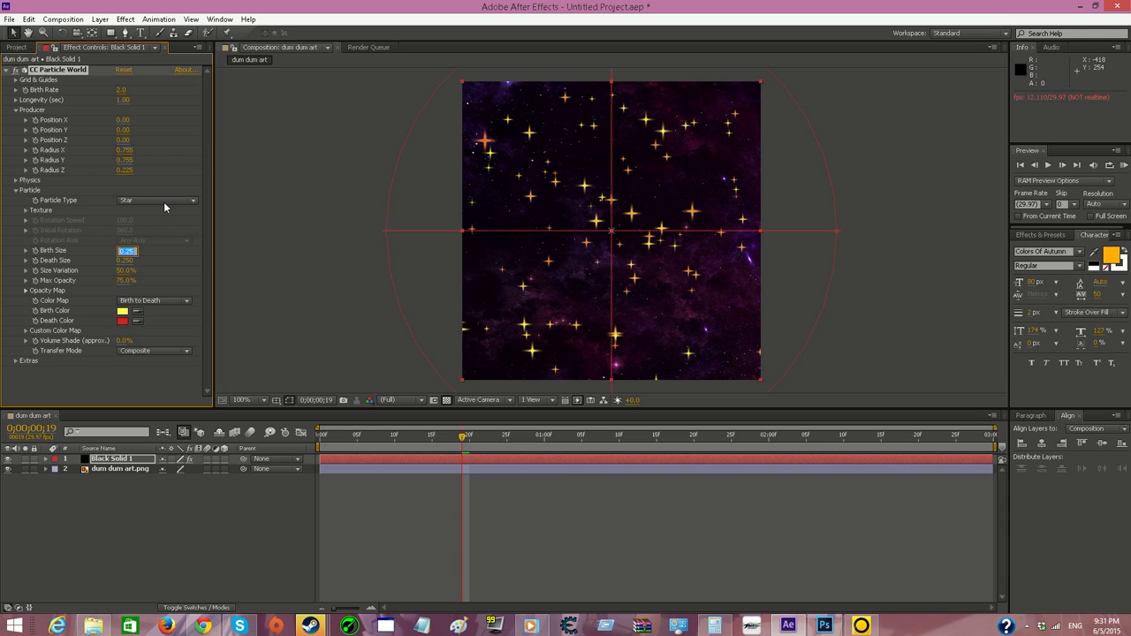
pyautogui.write('1.2')
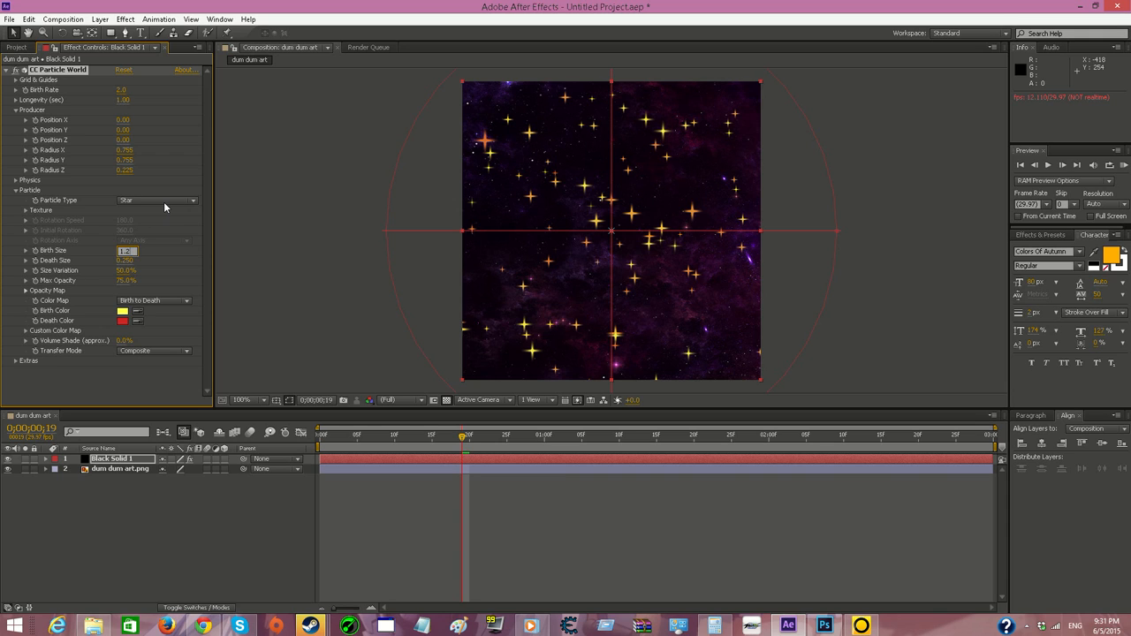
pyautogui.tripleClick(127, 251)
pyautogui.write('0.120')
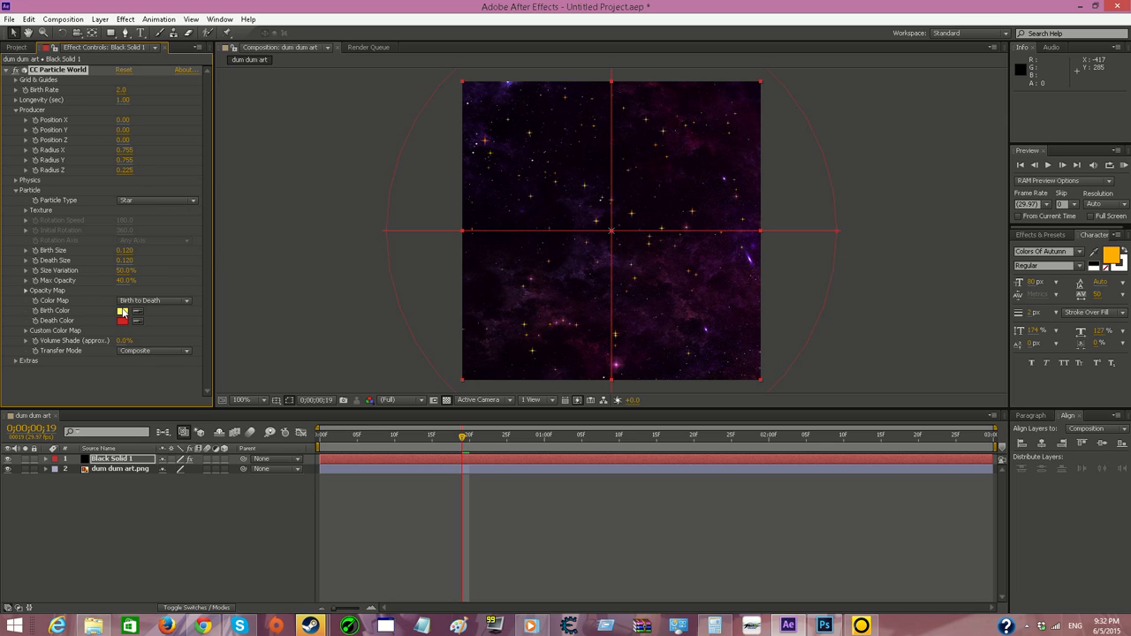
pyautogui.click(124, 320)
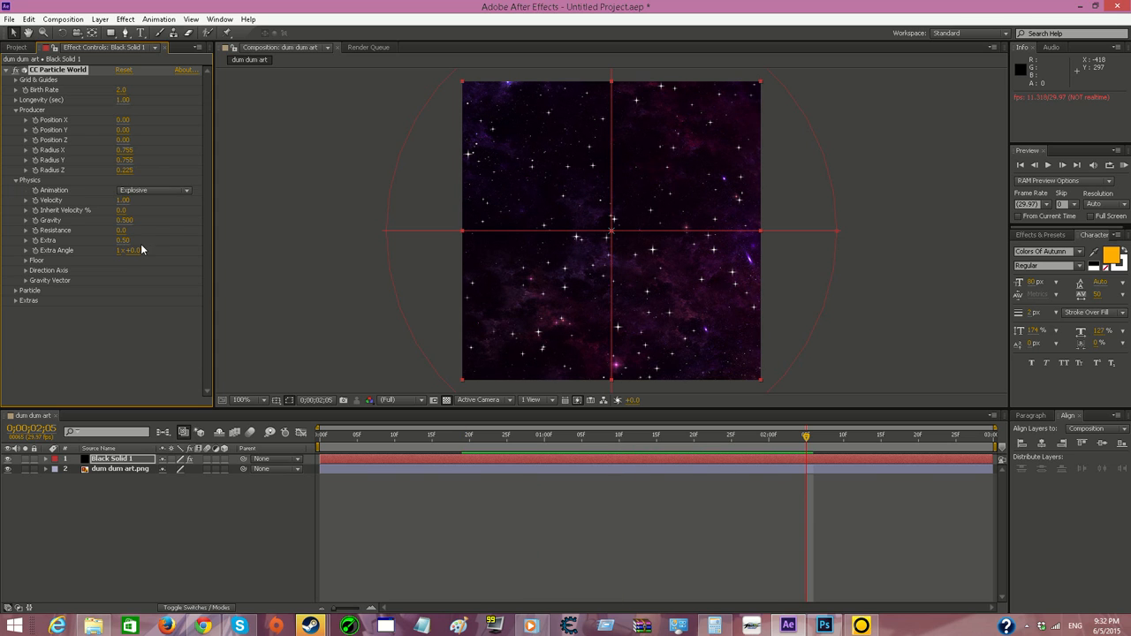
# Zero the Physics Velocity and Gravity so the stars sit still, returning to Particle settings
pyautogui.doubleClick(123, 220)
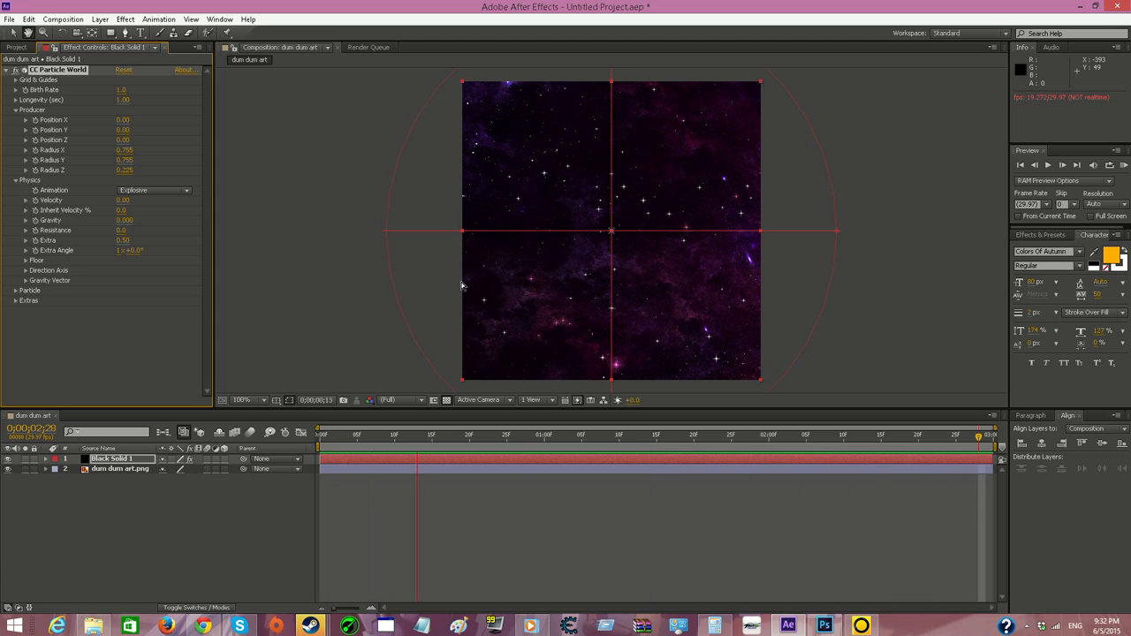
pyautogui.click(16, 180)
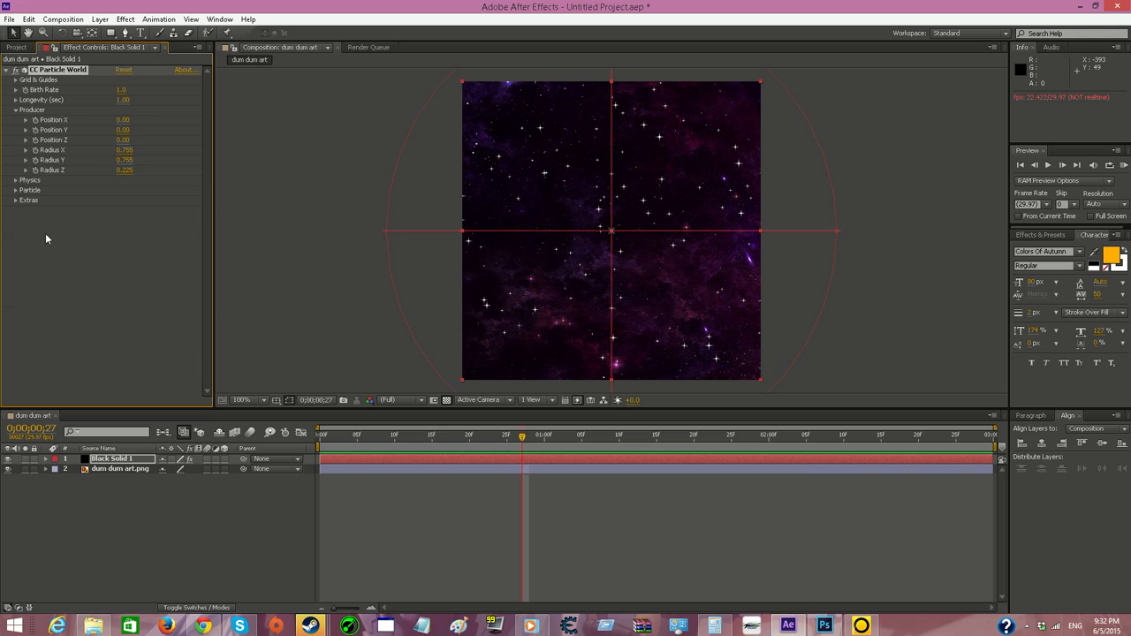
pyautogui.click(16, 191)
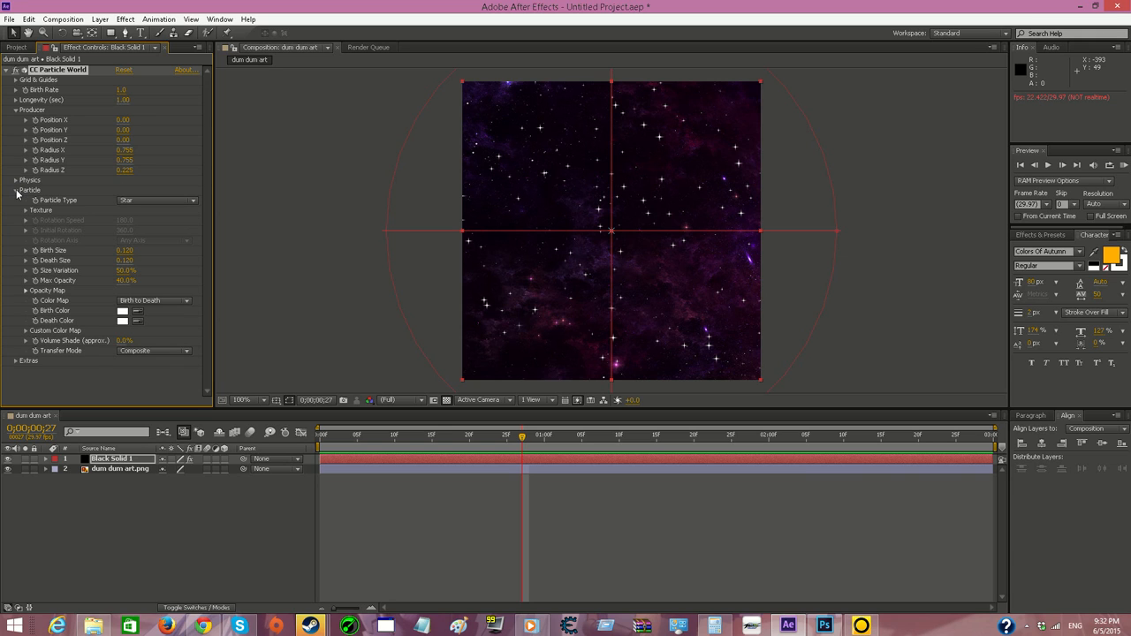